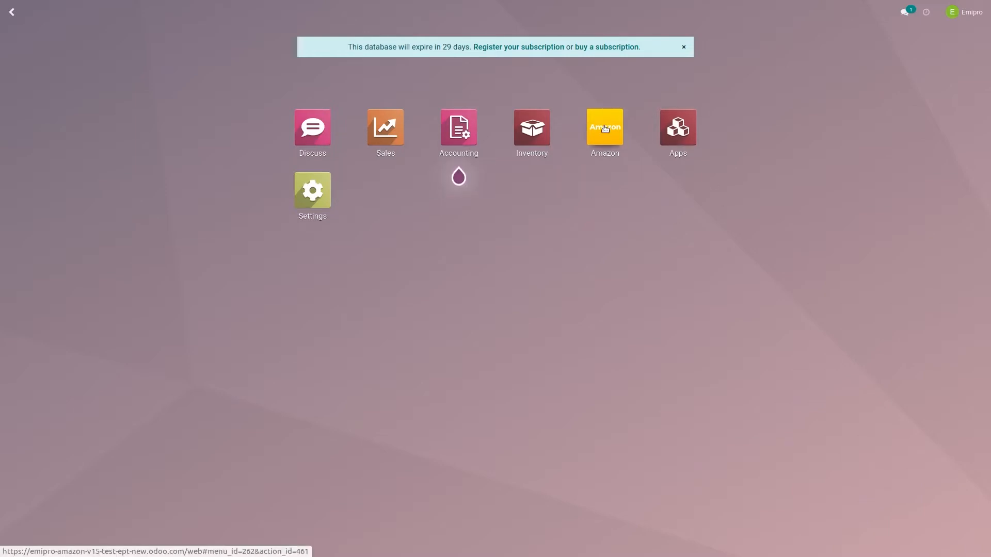
mouse_move(606, 133)
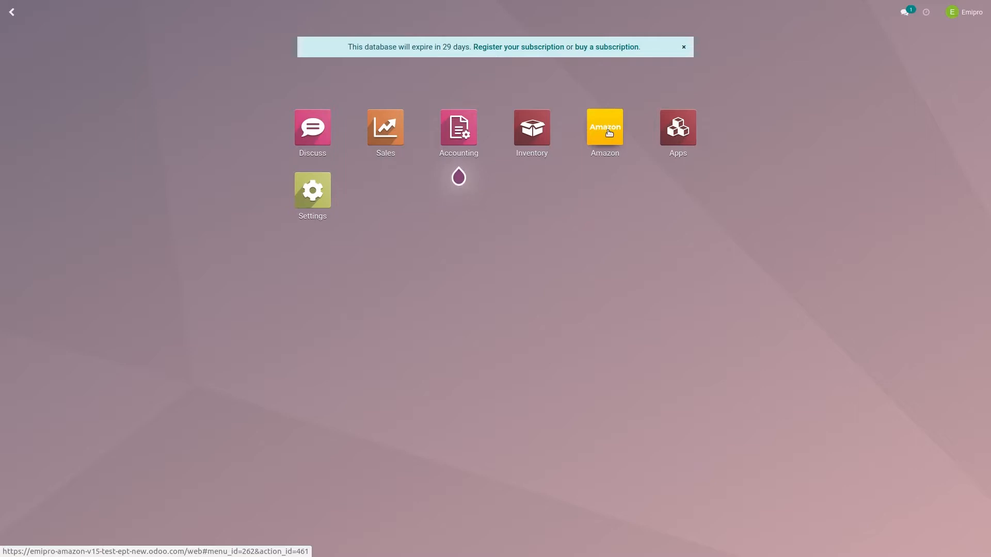
Enter the Amazon connector app from the Odoo home screen.
left_click(604, 133)
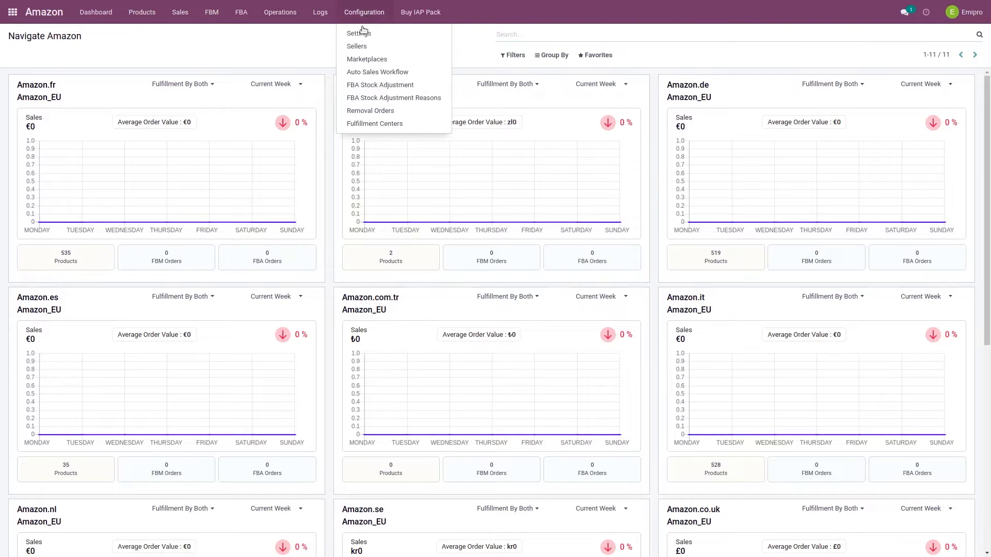
mouse_move(378, 71)
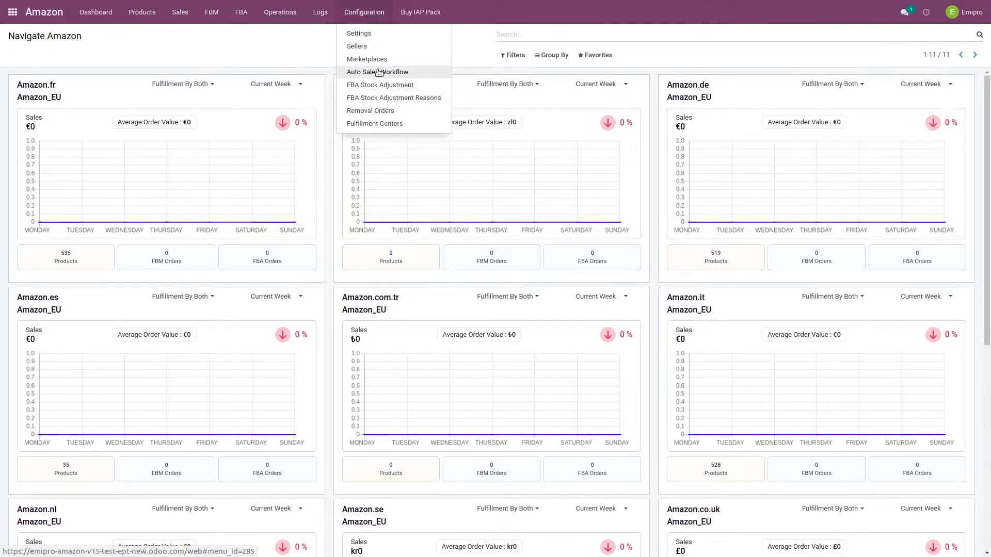
Show the Auto Sales Workflow list, which holds only Automatic Validation.
left_click(378, 71)
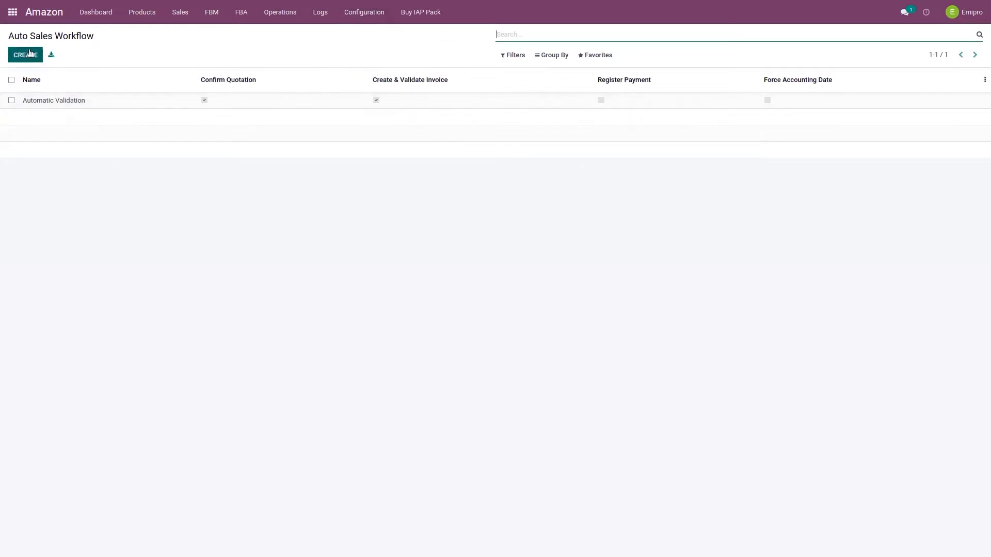
mouse_move(327, 278)
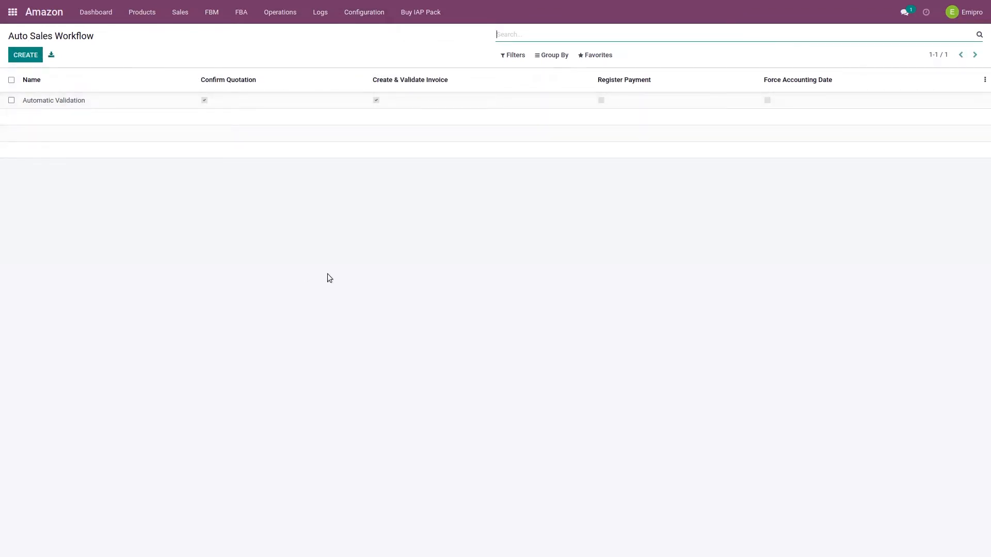
mouse_move(127, 211)
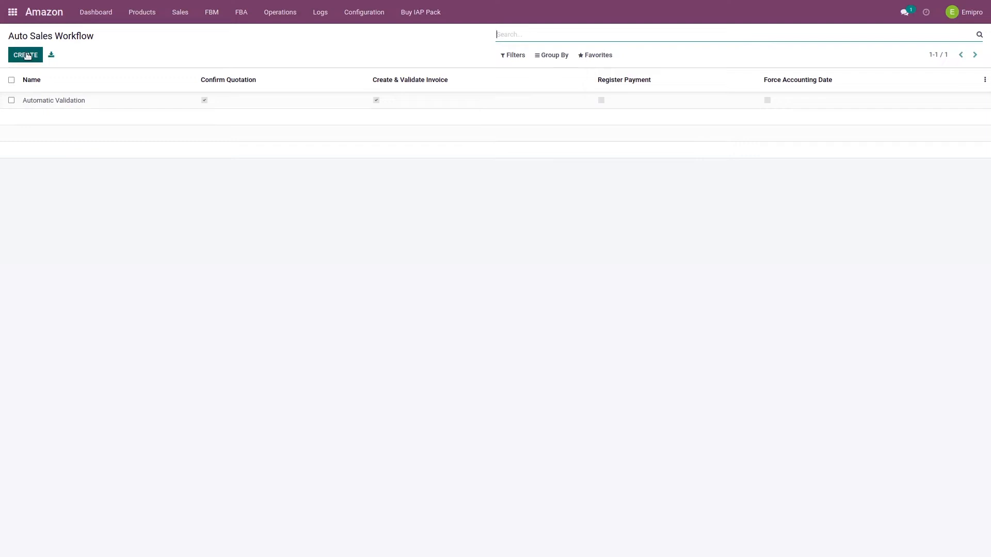
Create a new Auto Sales Workflow named 'Auto workflow - Amazon'.
left_click(25, 54)
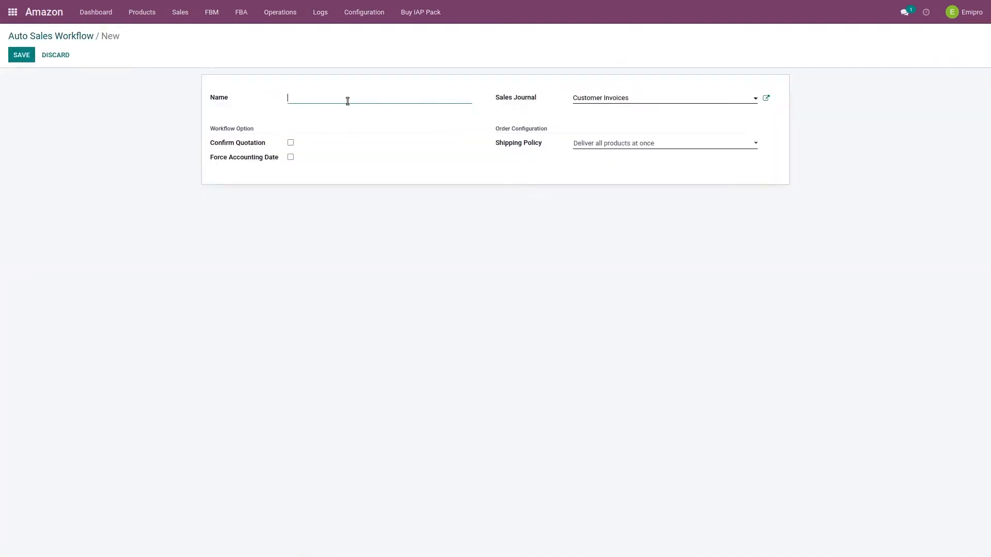
type("Auto")
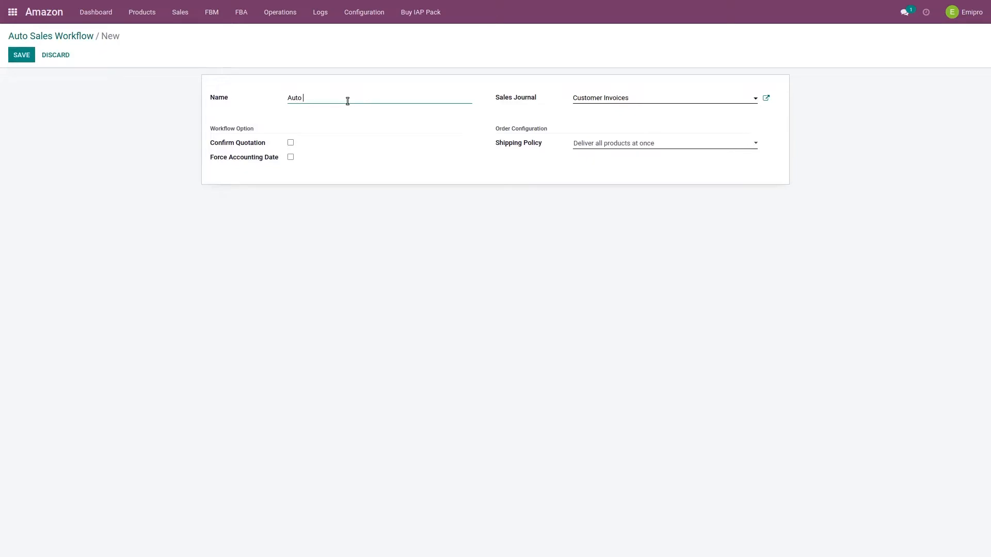
type("workflow")
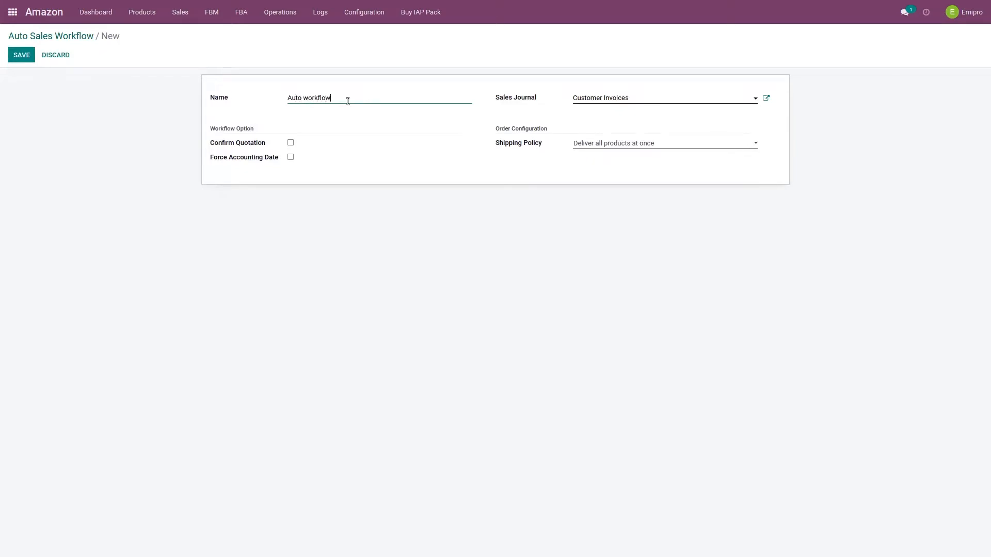
type("- AMazo")
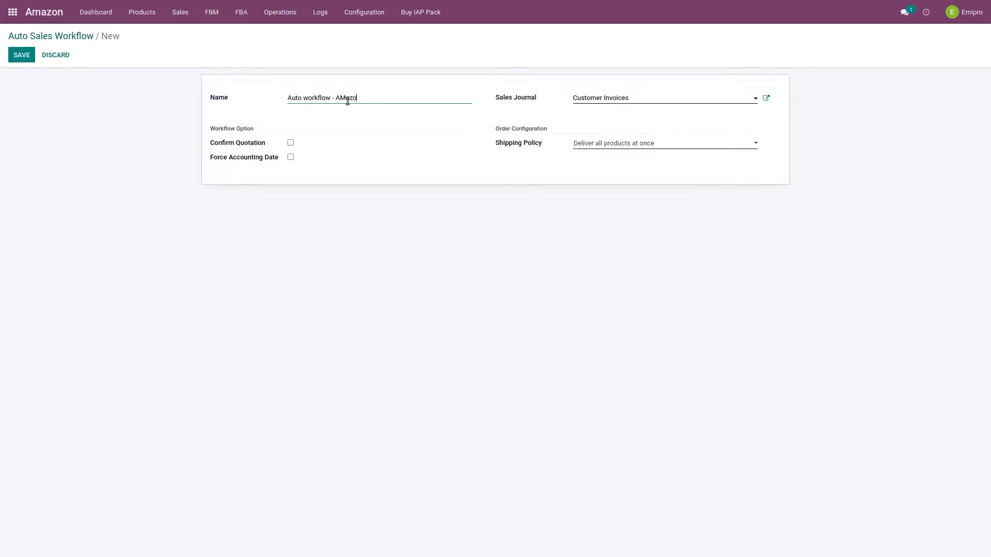
type("Amazon")
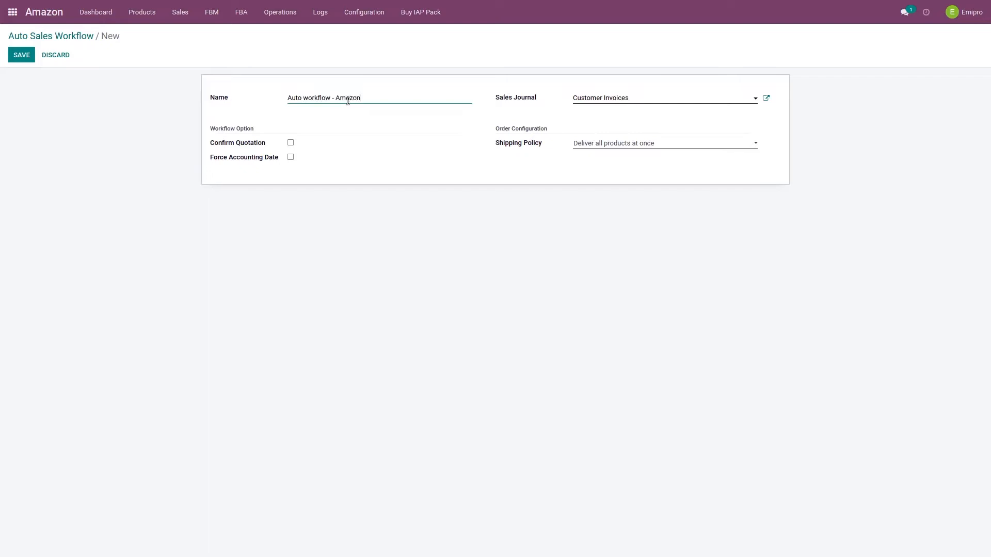
mouse_move(203, 139)
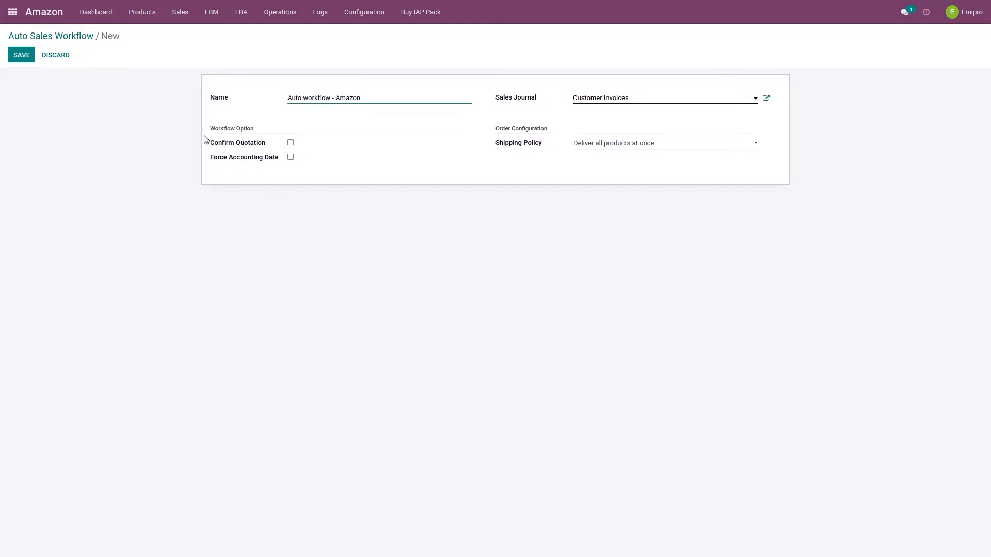
Tick Confirm Quotation under Workflow Option, revealing Create & Validate Invoice.
double_click(231, 128)
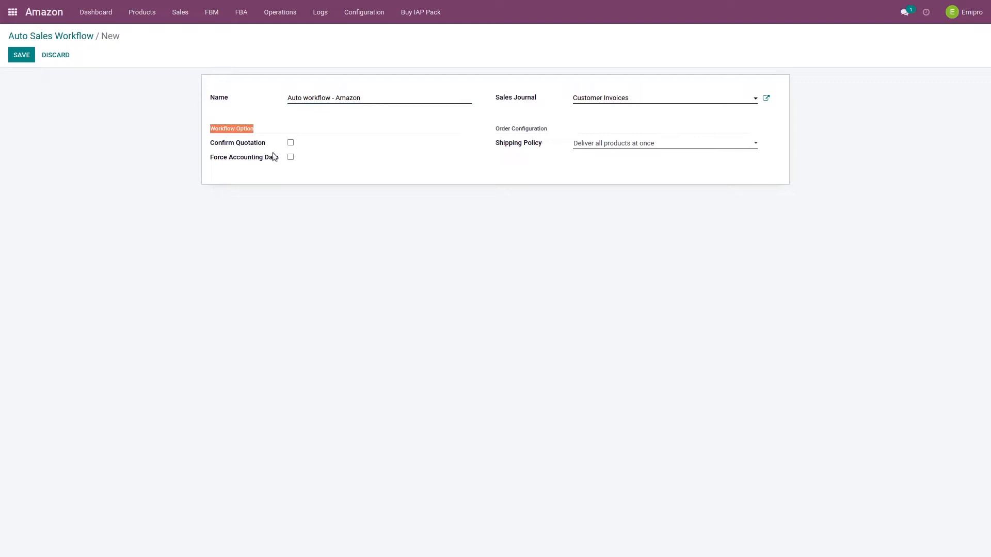
mouse_move(291, 142)
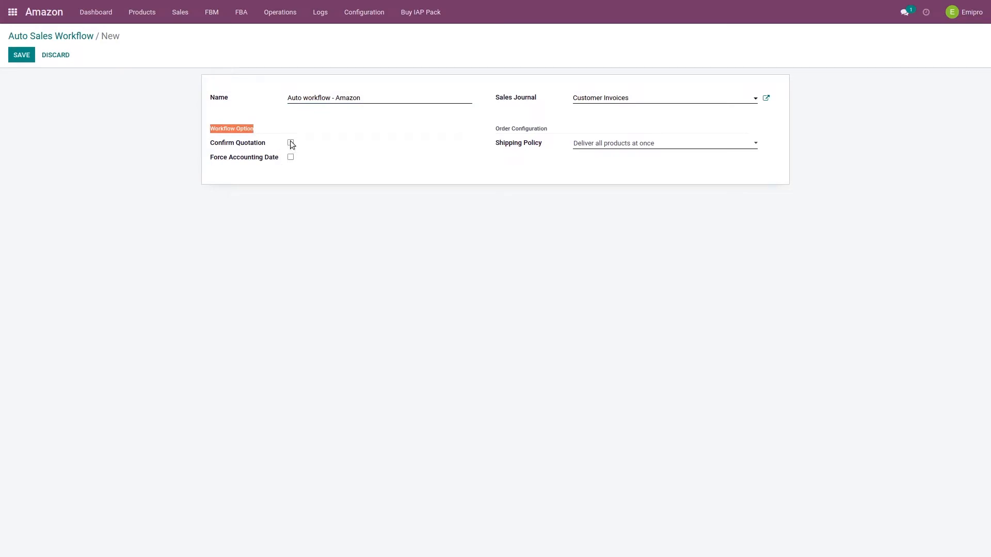
left_click(290, 143)
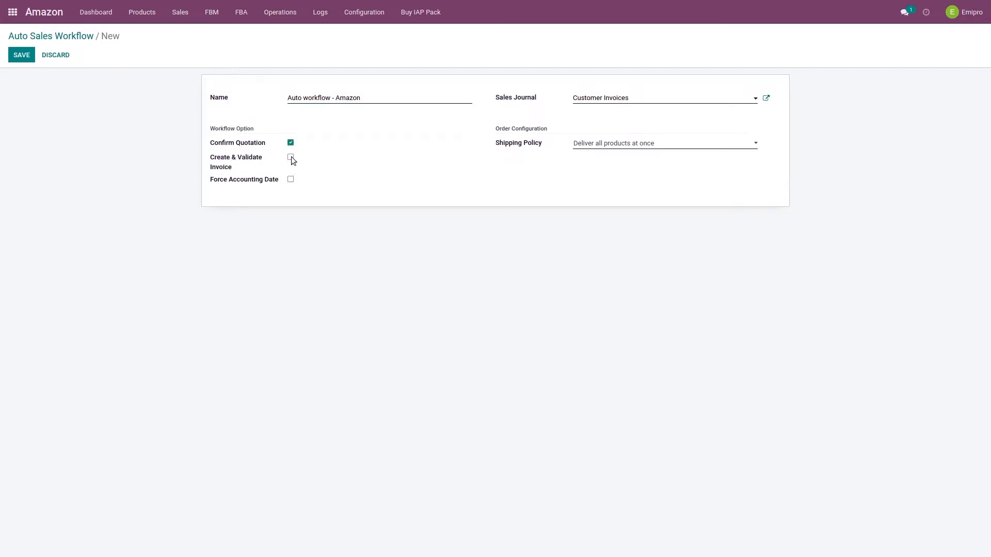
left_click(290, 157)
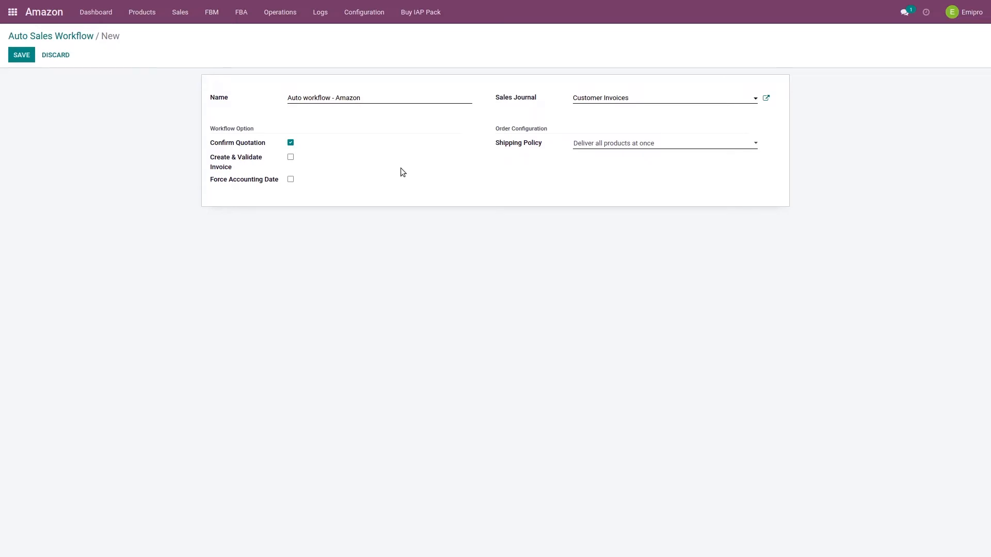
mouse_move(205, 144)
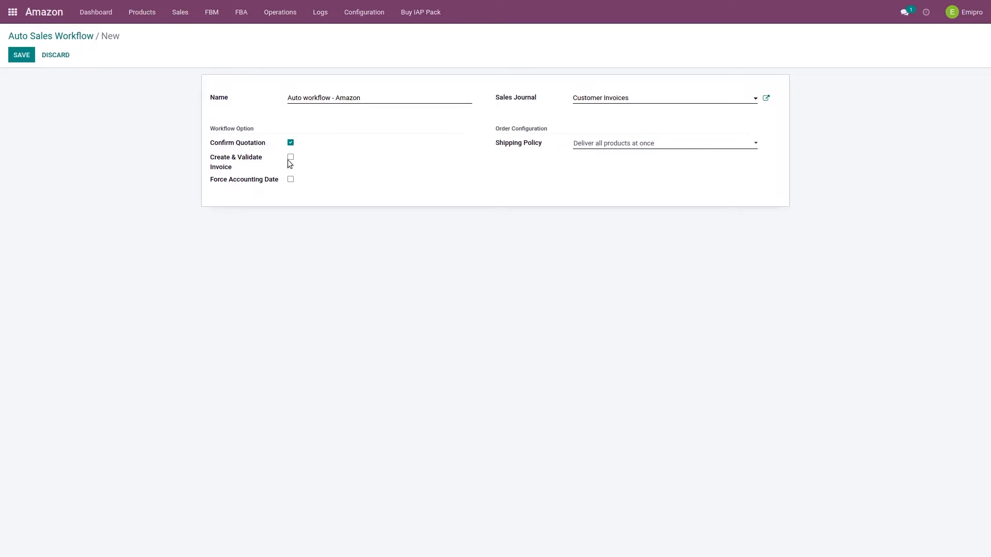
Keep Confirm Quotation and tick Create & Validate Invoice, revealing Register Payment.
left_click(290, 157)
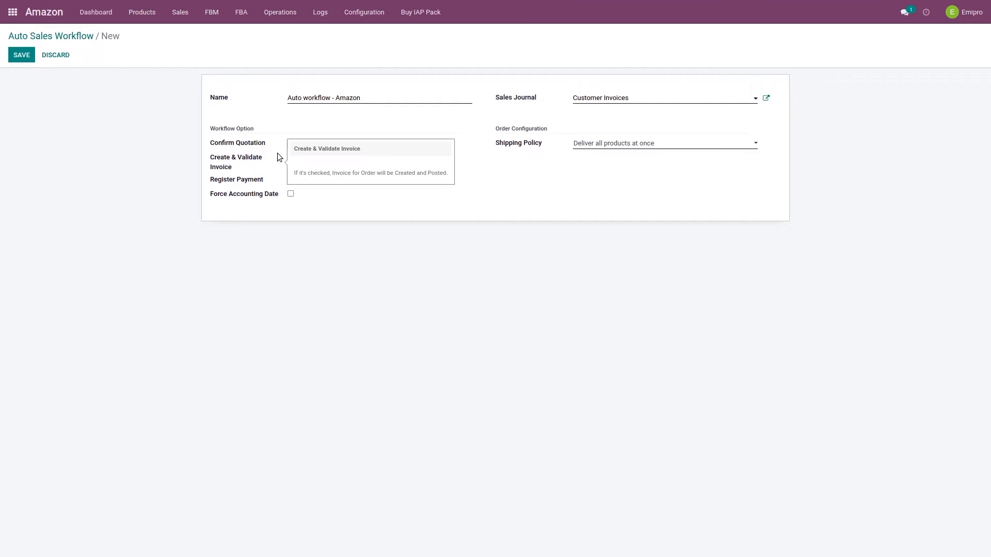
mouse_move(264, 162)
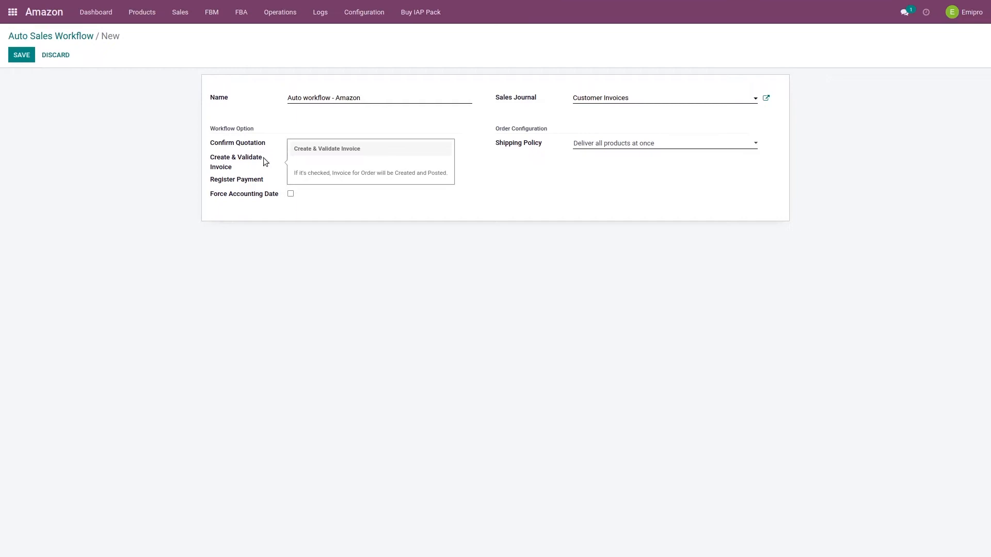
left_click(290, 143)
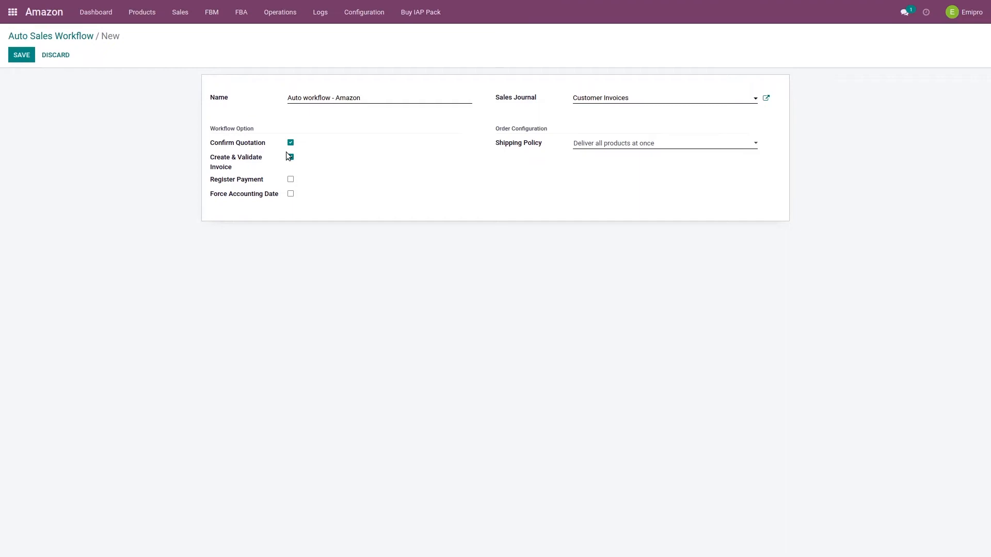
left_click(290, 156)
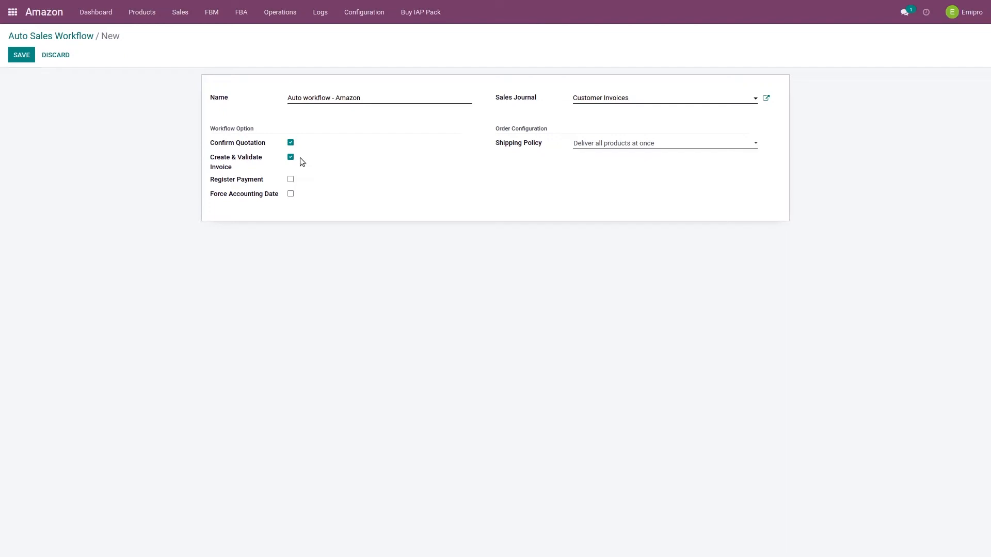
mouse_move(208, 157)
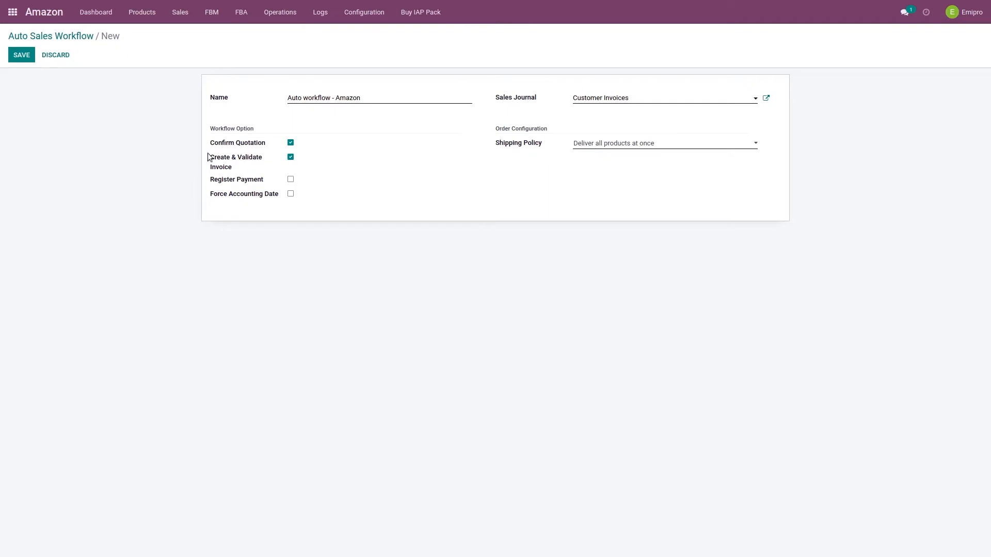
mouse_move(252, 163)
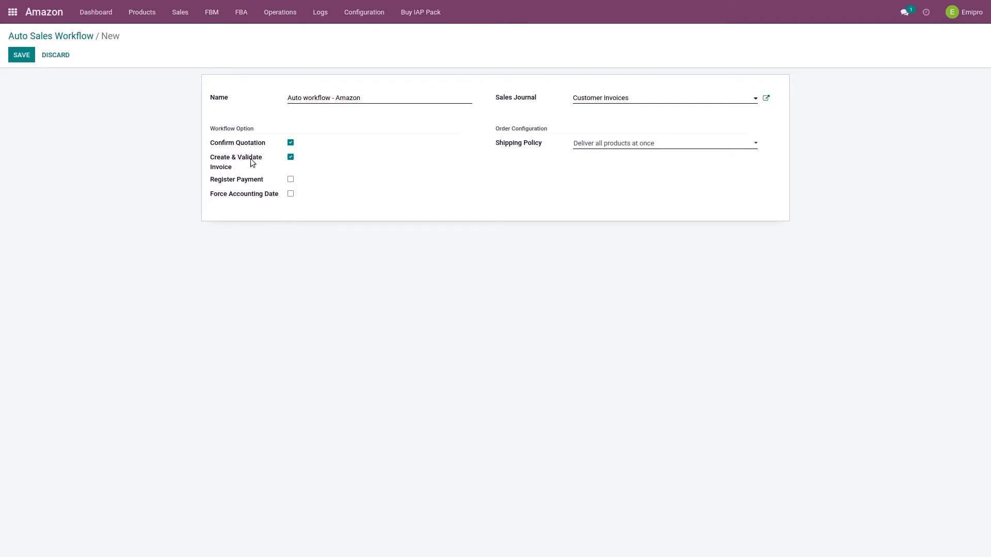
mouse_move(345, 168)
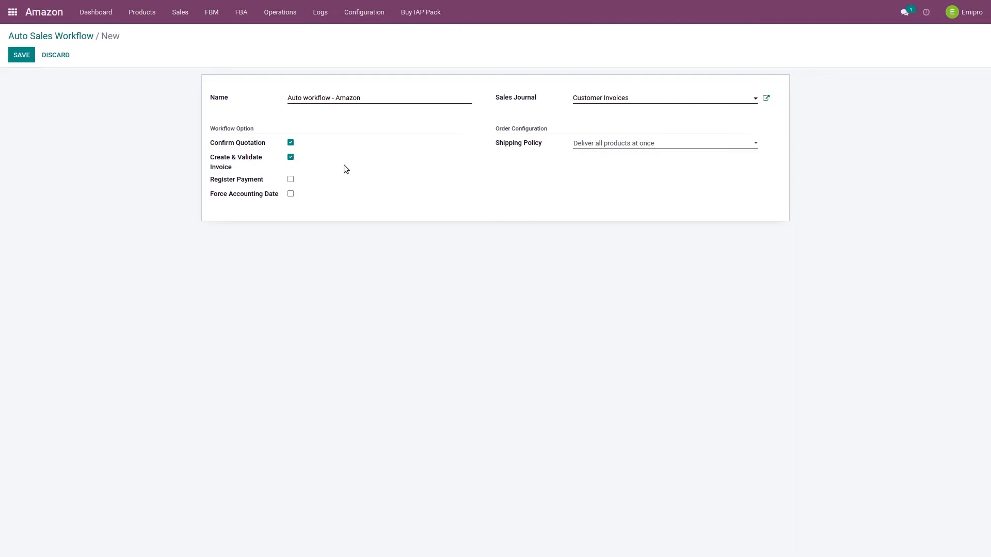
mouse_move(217, 183)
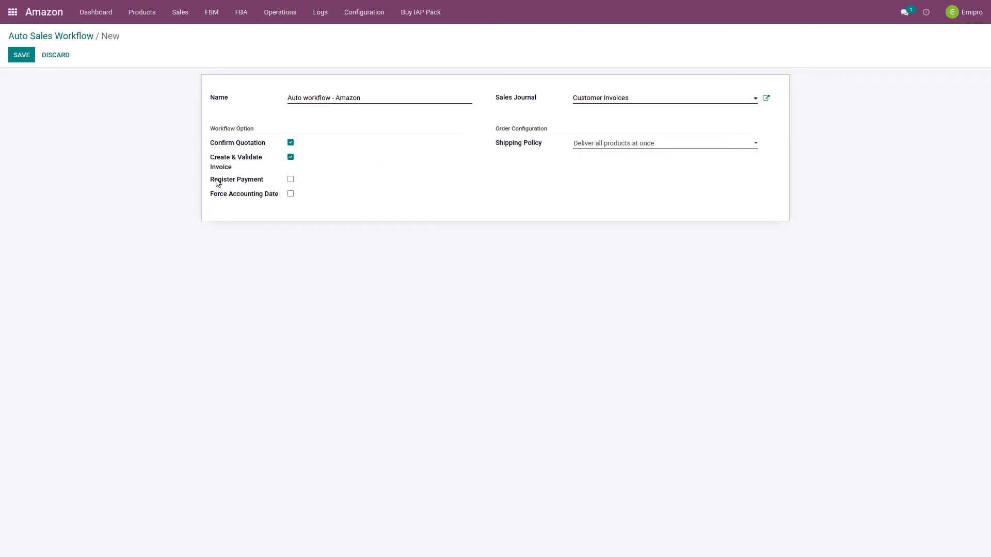
mouse_move(236, 179)
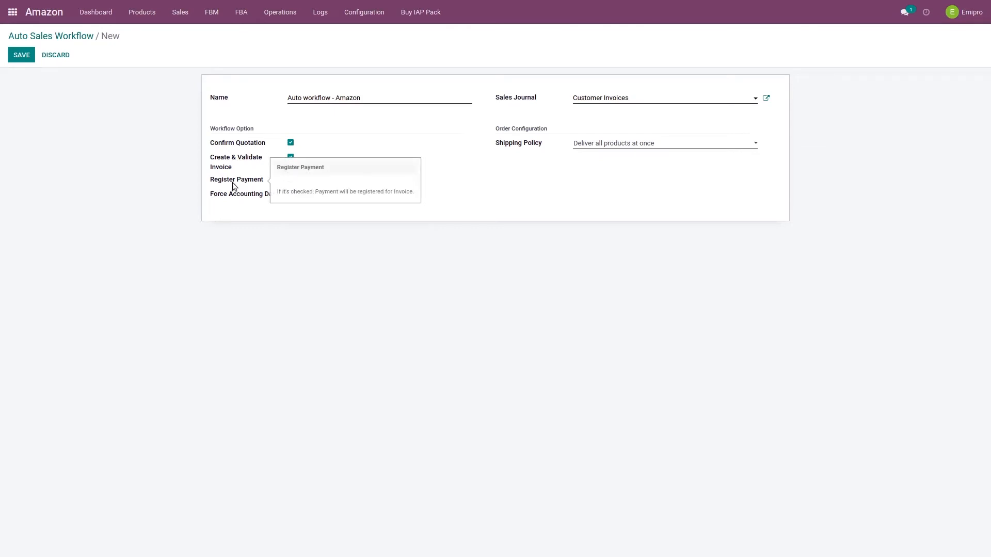
mouse_move(214, 203)
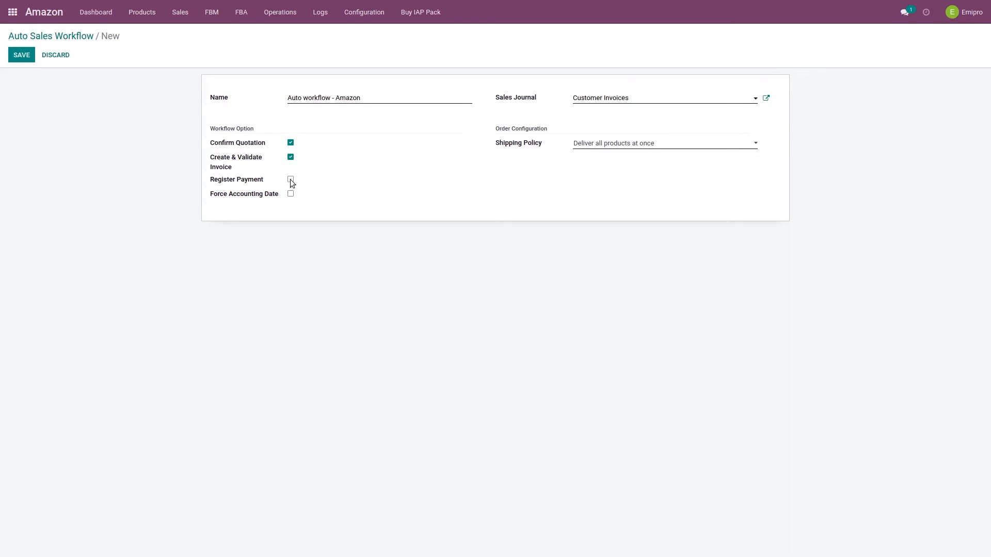
Tick Register Payment and browse the Payment Journal choices without selecting one.
left_click(290, 179)
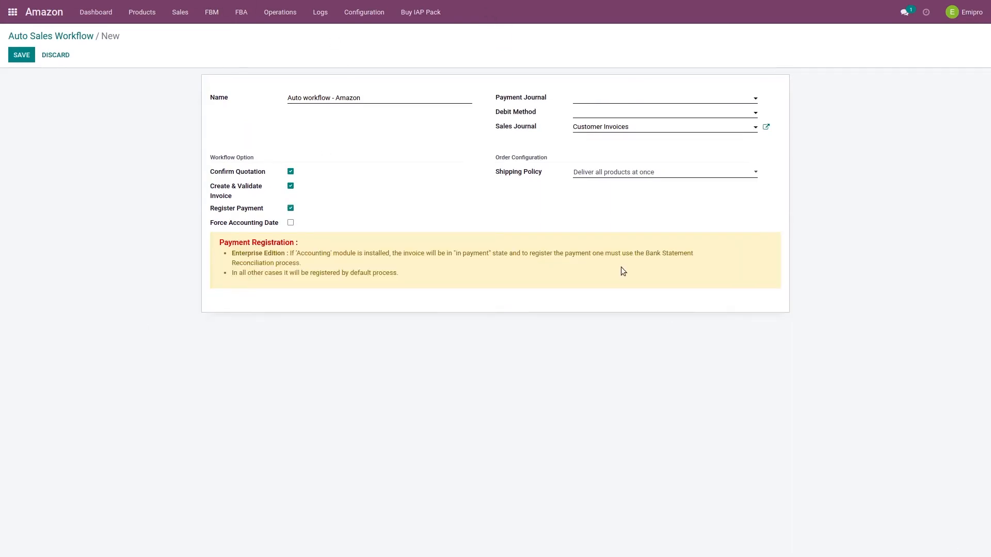
left_click(657, 98)
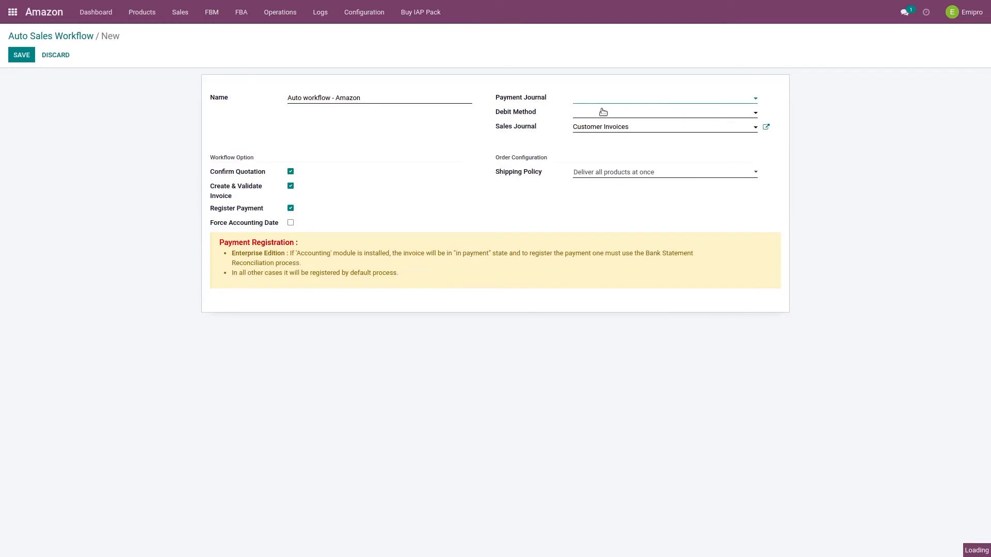
left_click(663, 98)
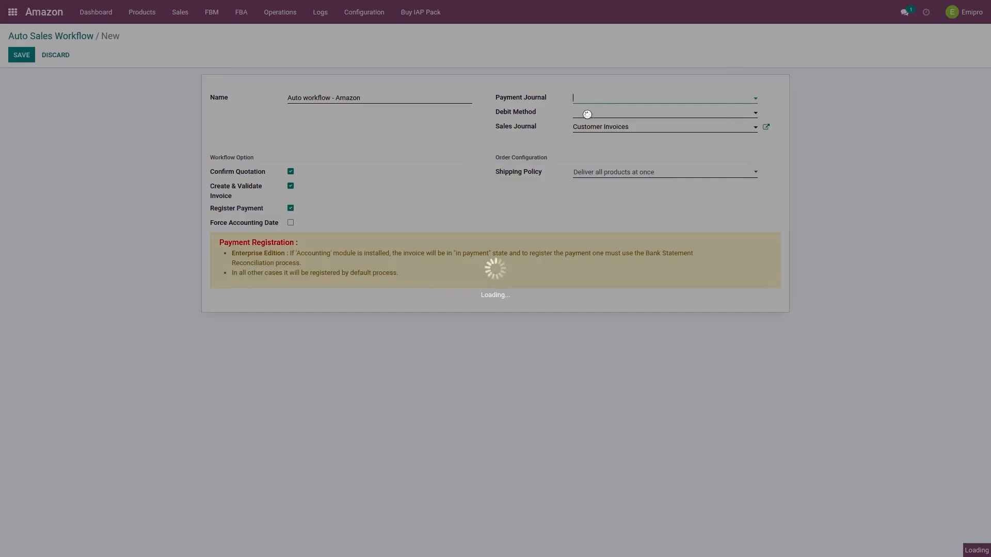
left_click(663, 97)
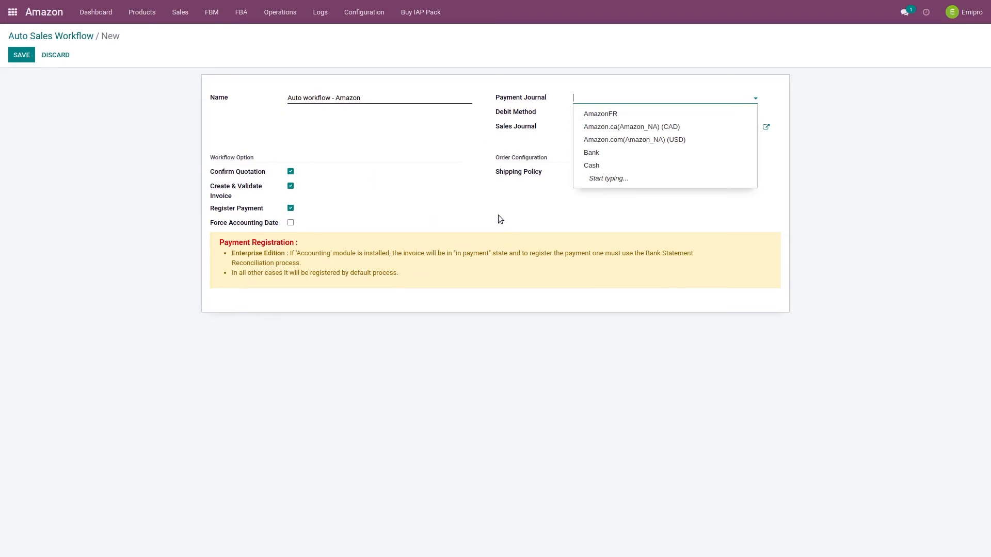
left_click(501, 215)
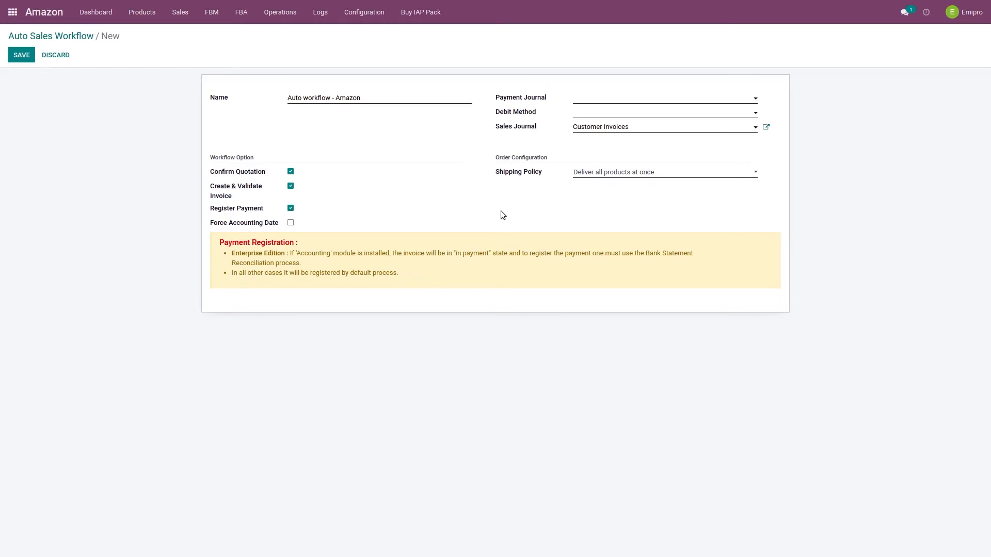
mouse_move(207, 215)
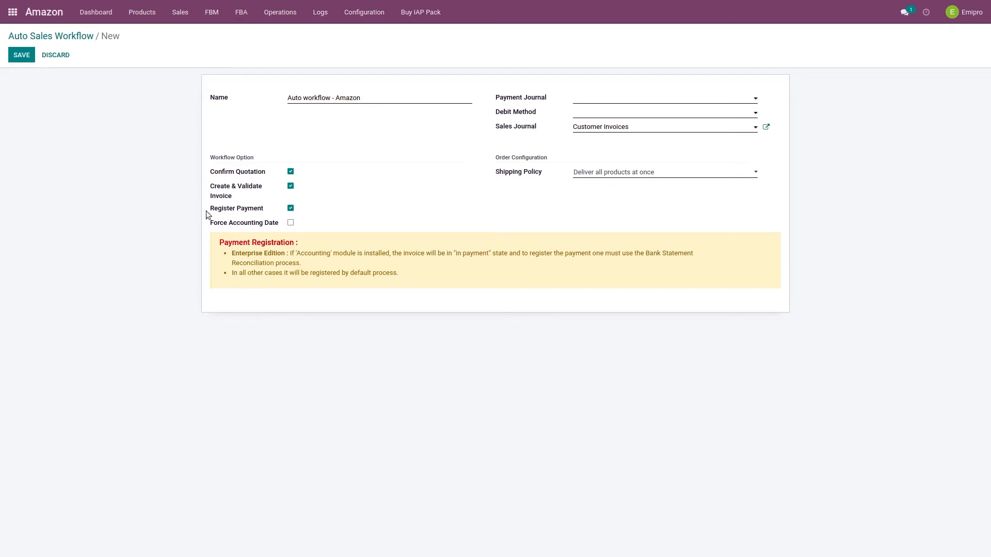
mouse_move(247, 206)
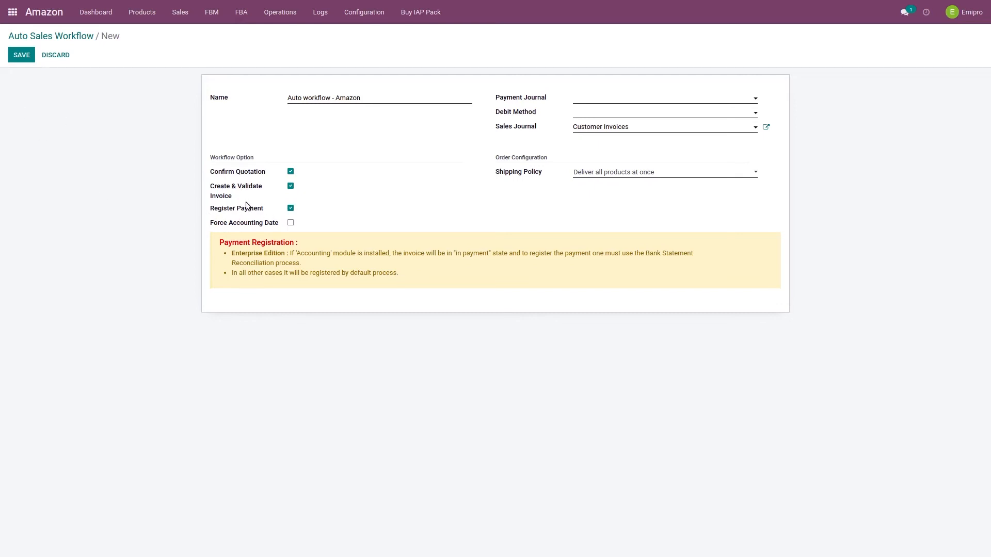
mouse_move(777, 155)
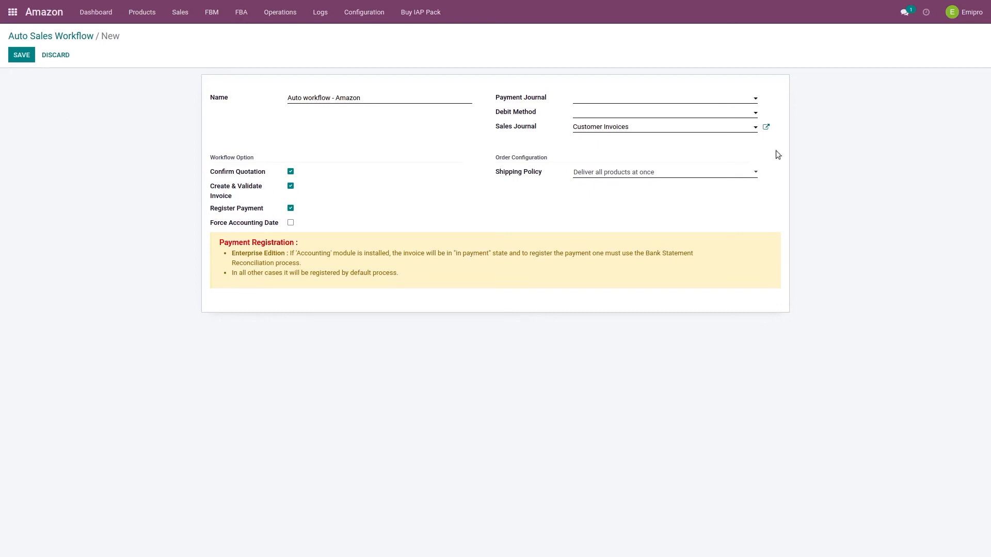
mouse_move(644, 98)
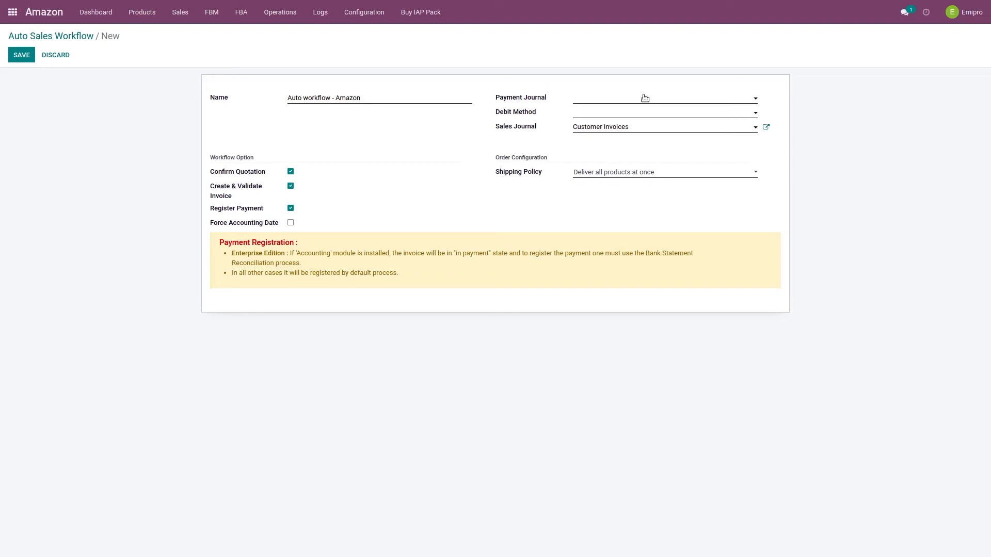
mouse_move(233, 224)
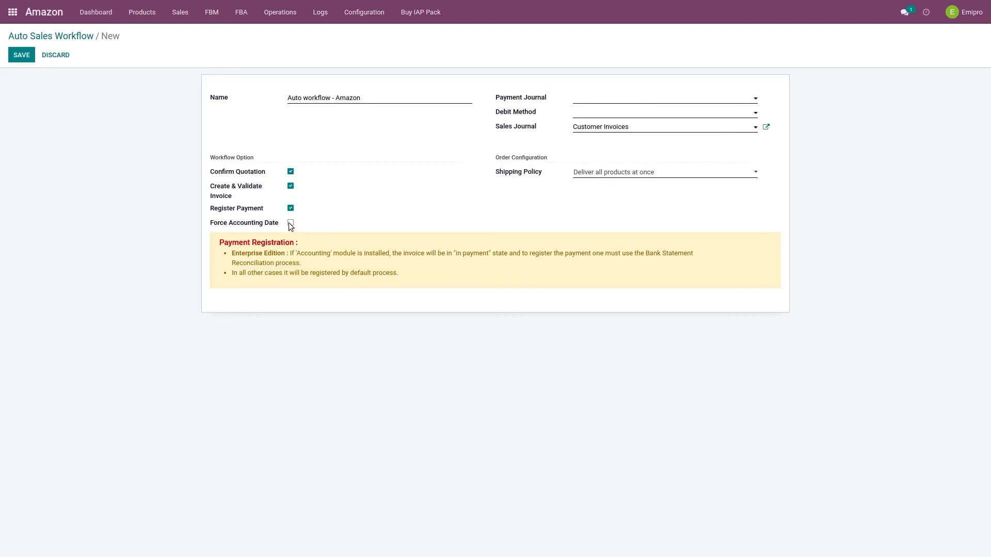
Tick Force Accounting Date so all four workflow options are checked.
left_click(290, 222)
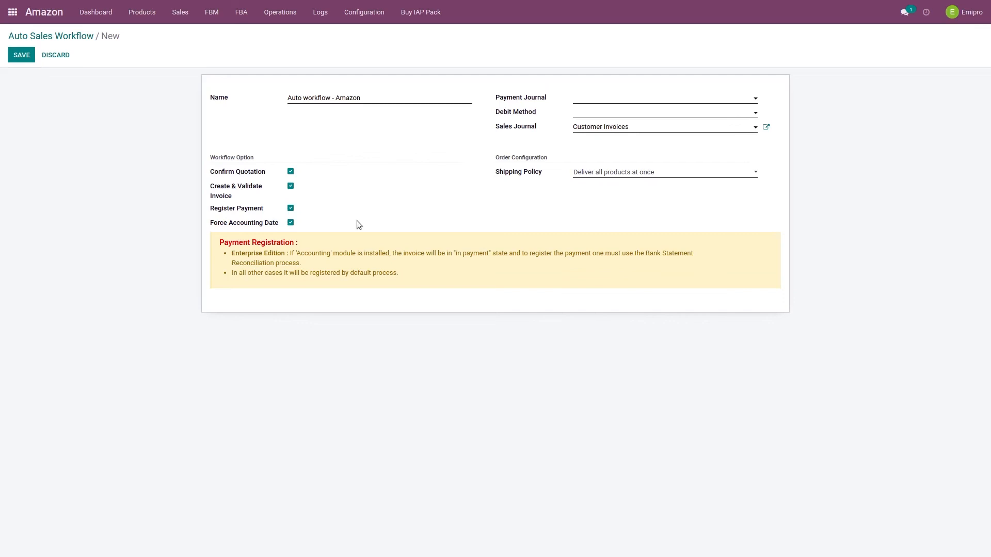
mouse_move(213, 225)
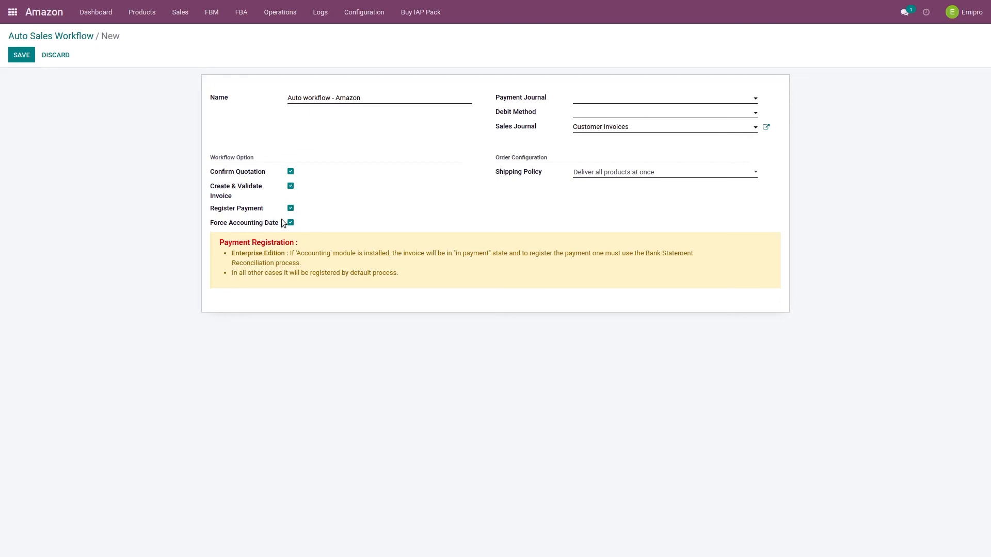
mouse_move(265, 237)
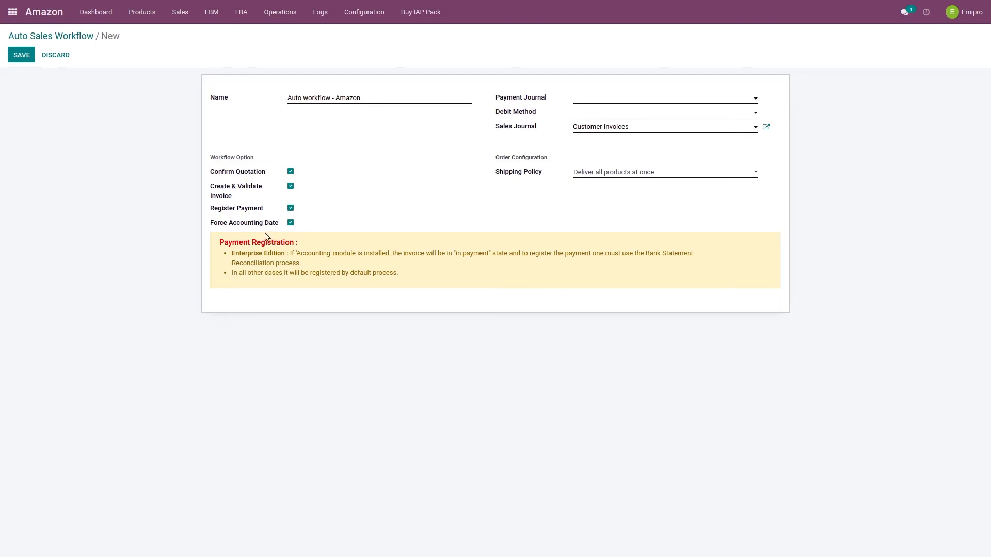